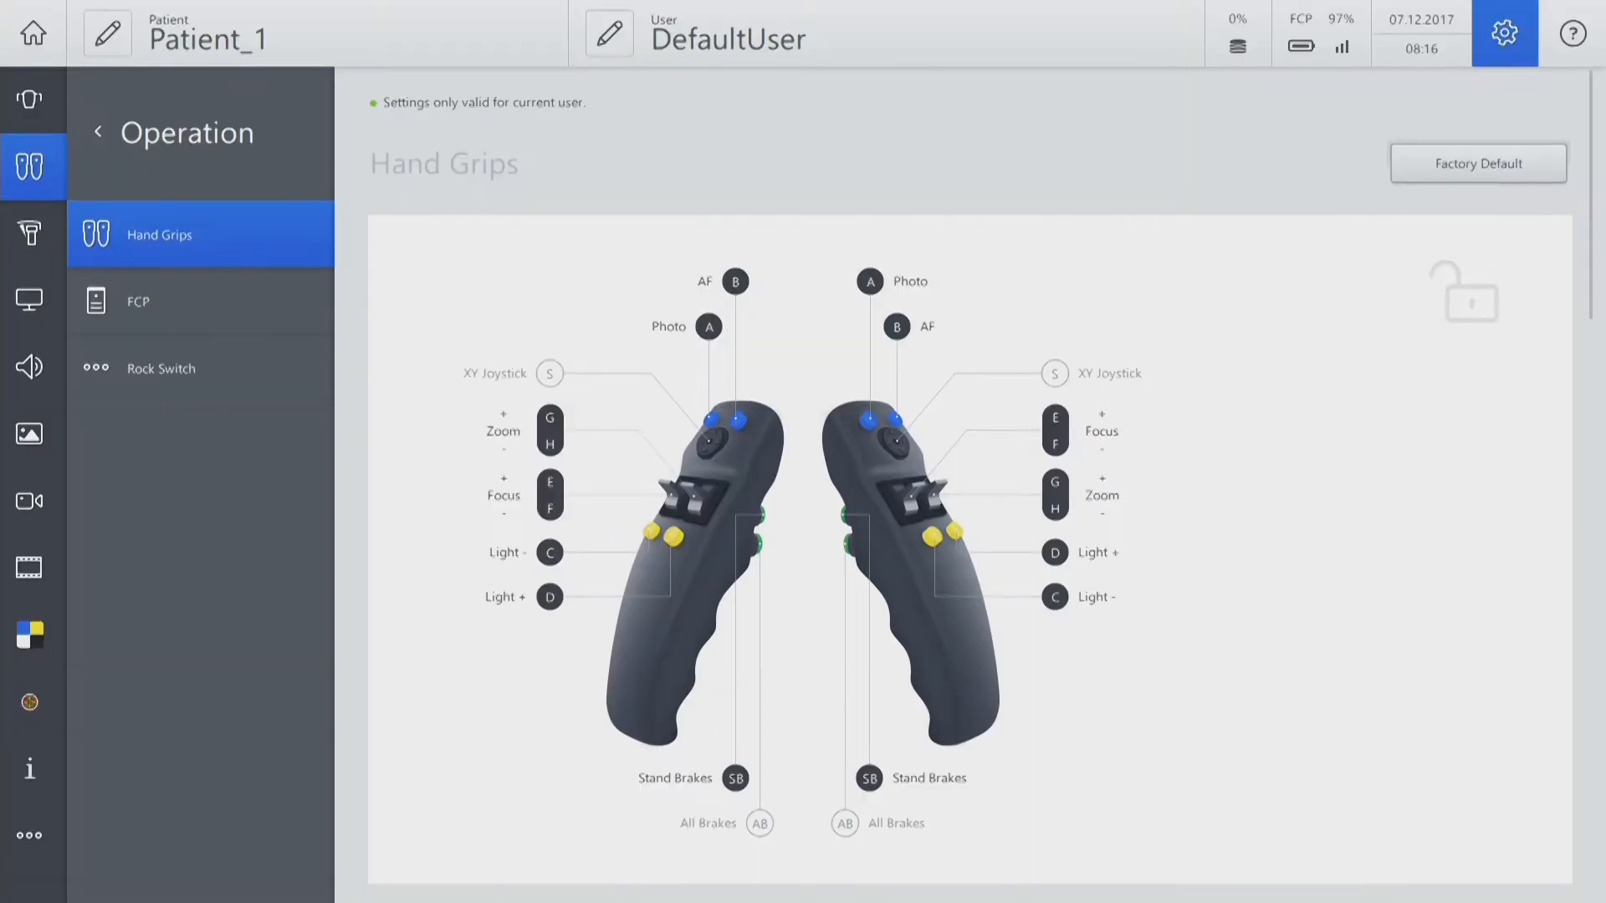
# Assign PositionMemory to the right handgrip's B button in place of AF
pyautogui.click(897, 326)
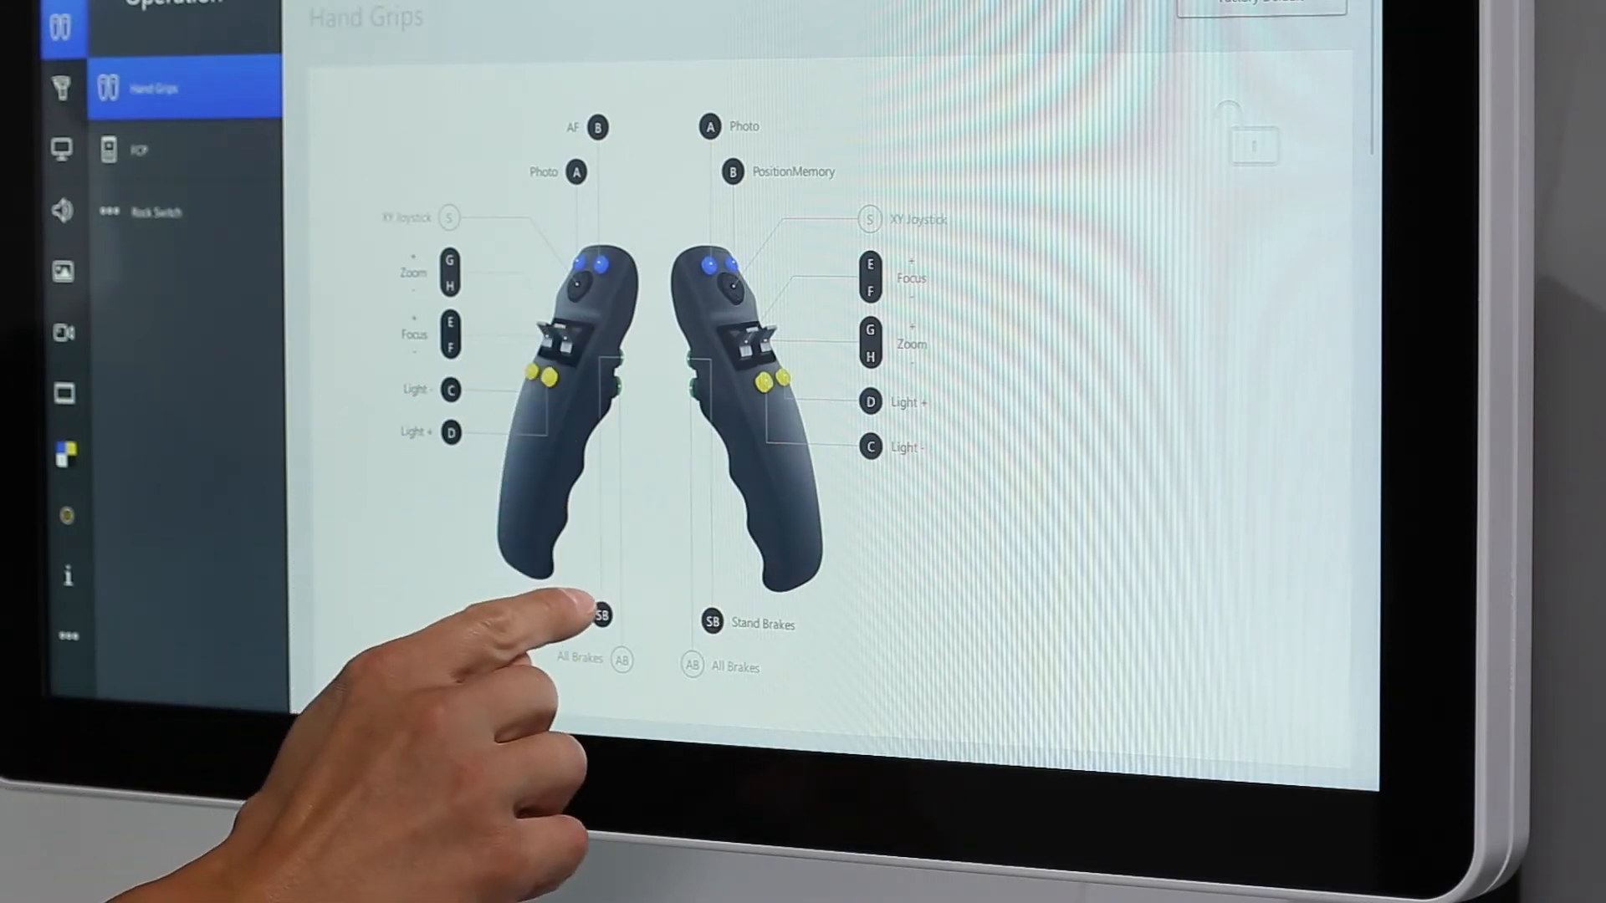
# Reassign the right handgrip's Stand Brakes (SB) button to PointLock
pyautogui.click(602, 619)
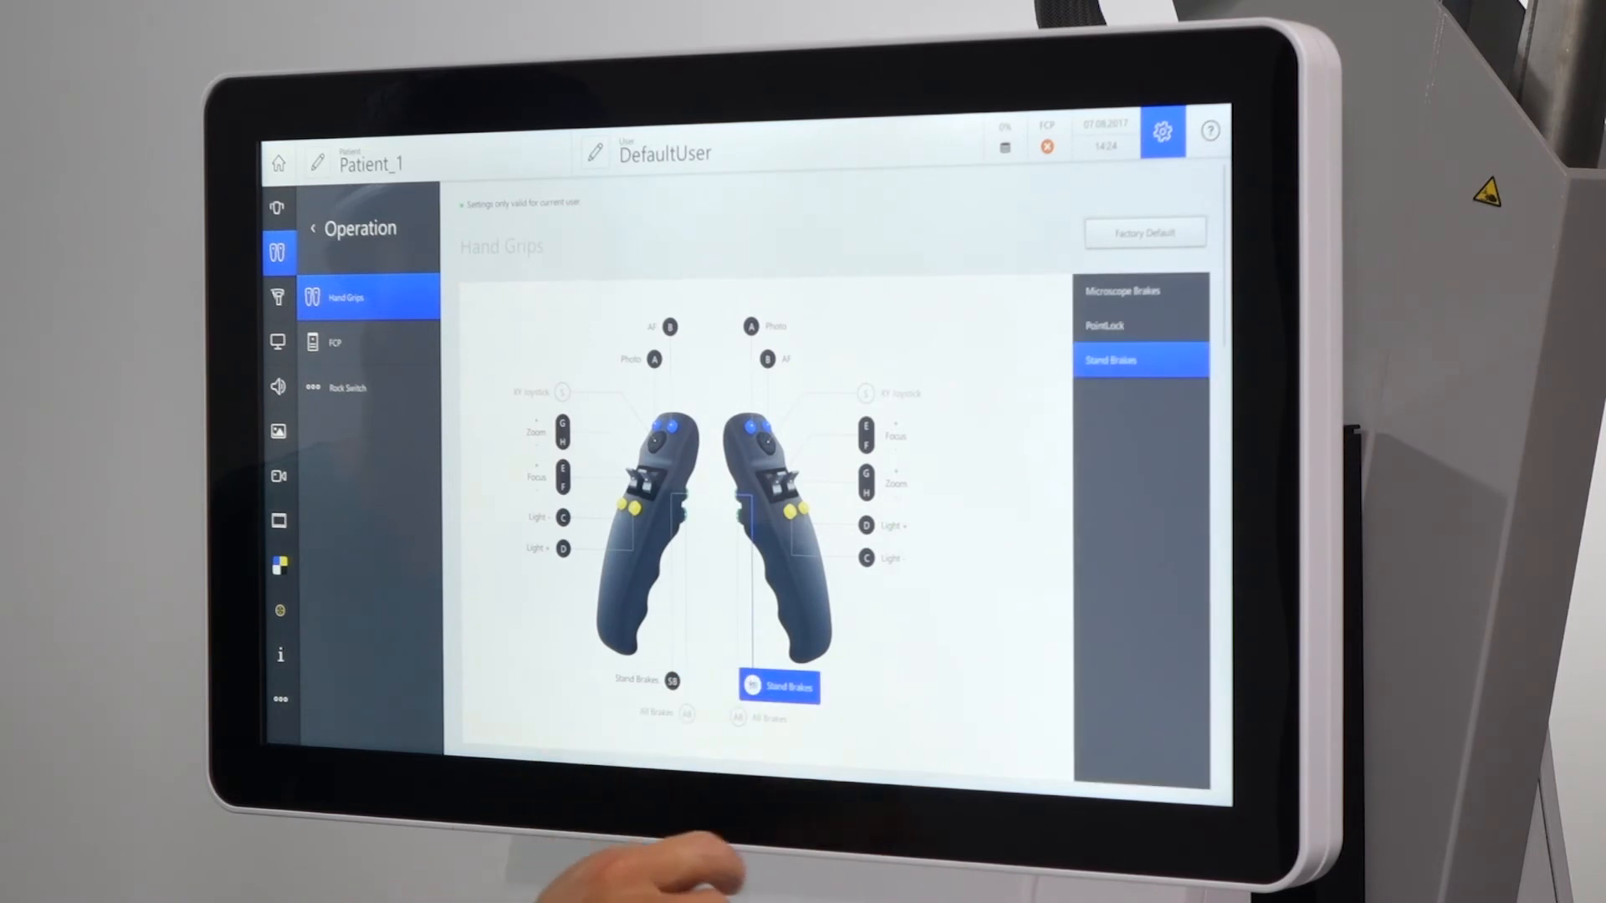
pyautogui.click(1104, 326)
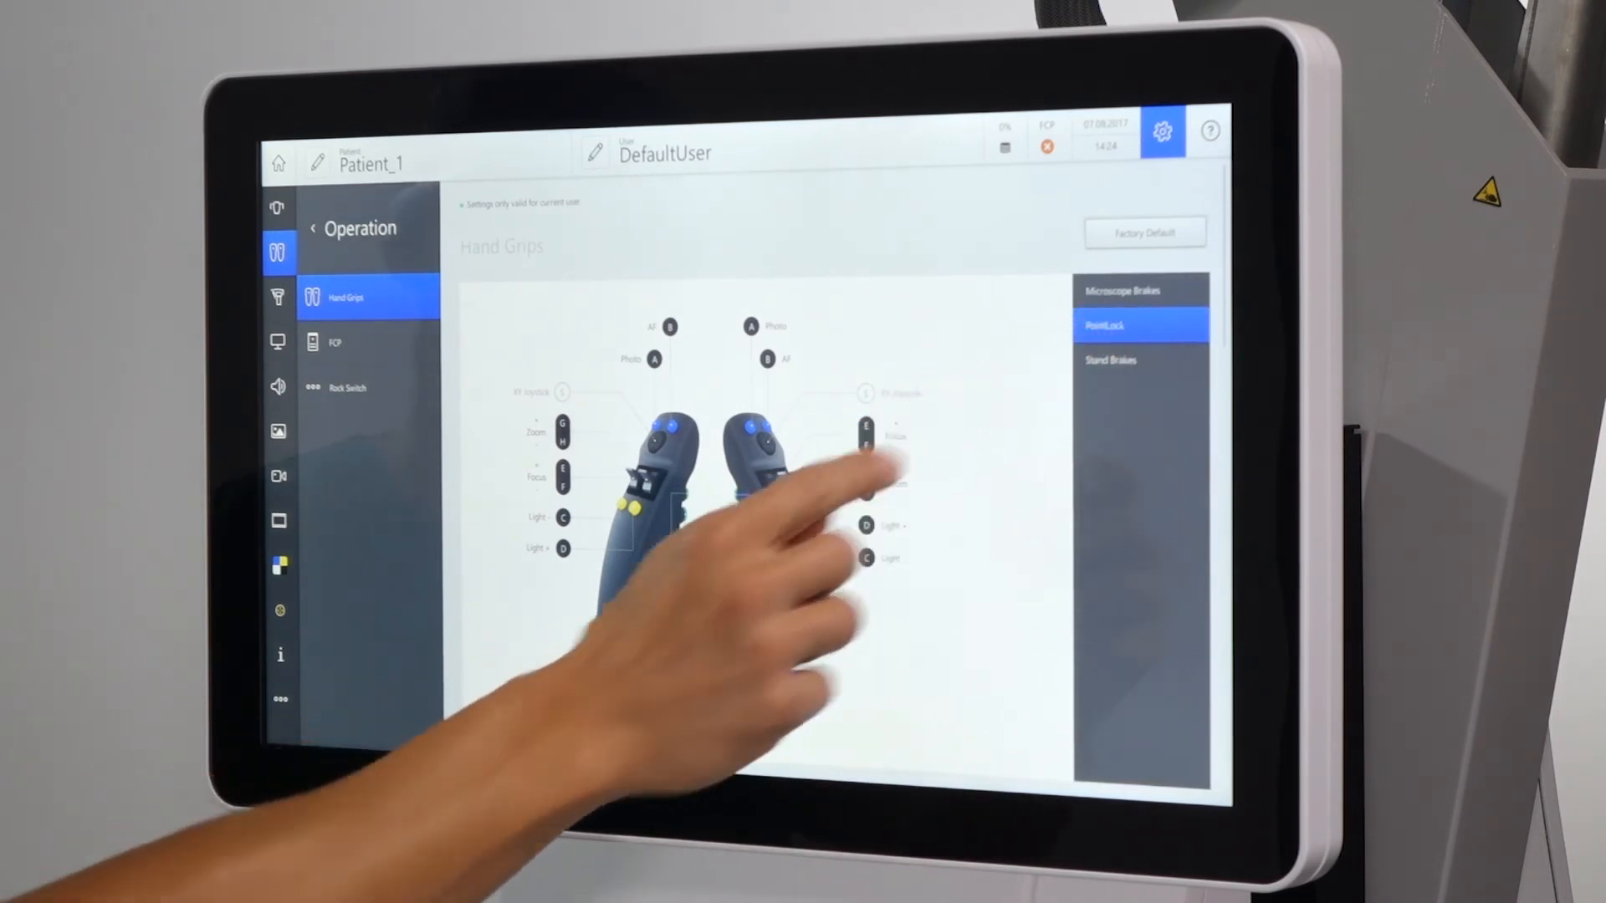